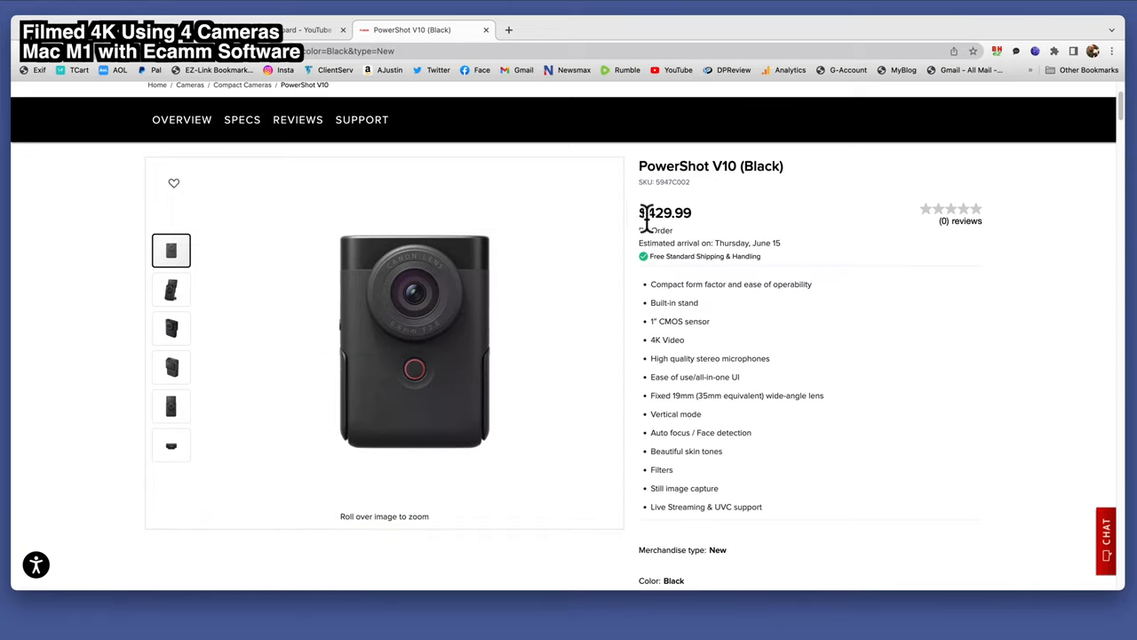
mouse_move(702, 233)
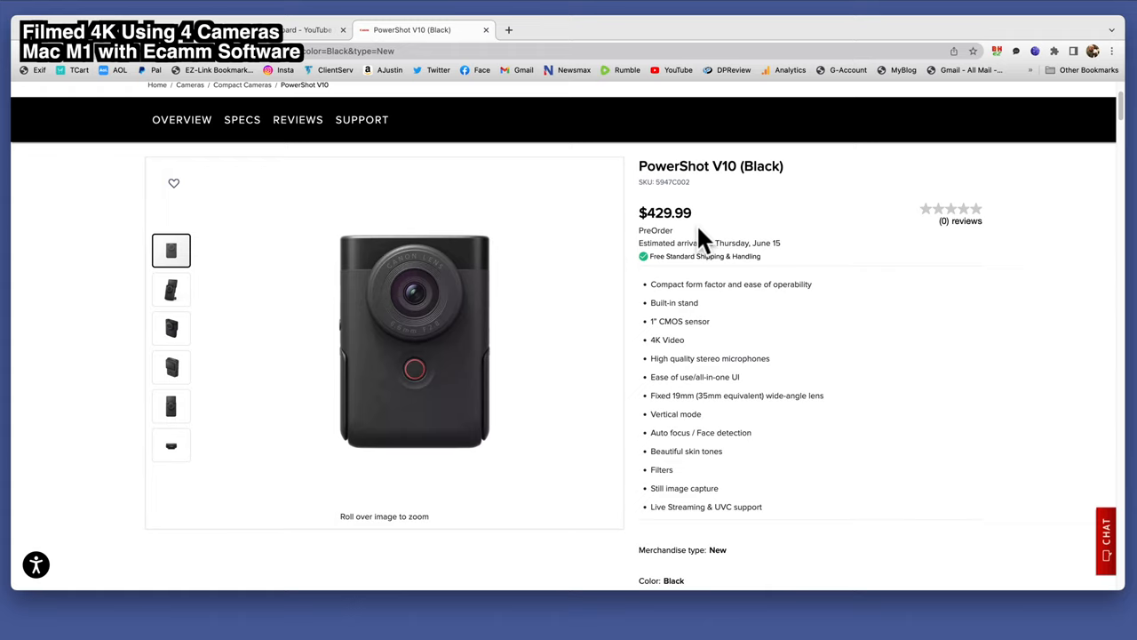
mouse_move(548, 306)
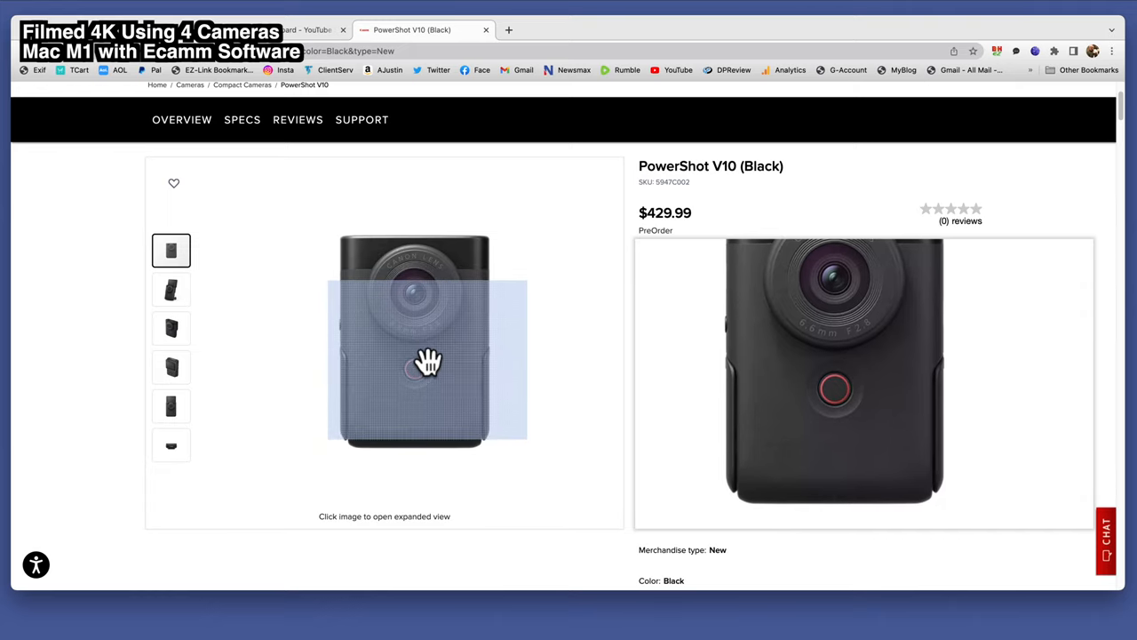
Compare the Silver colour option for the PowerShot V10, then return to Black.
scroll("down", 3)
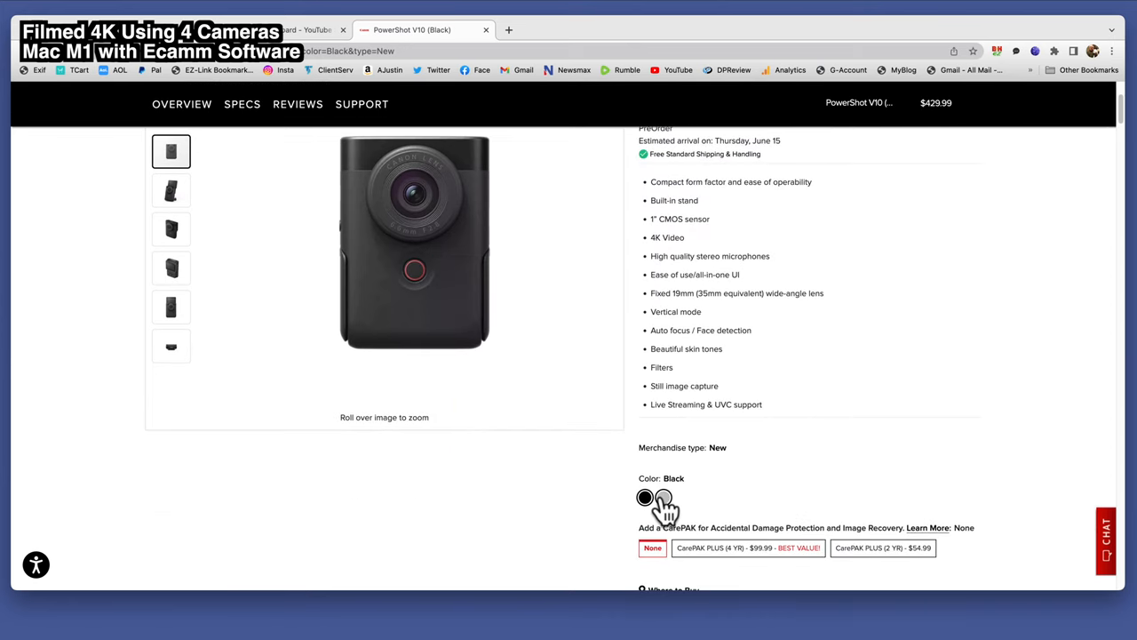
left_click(665, 498)
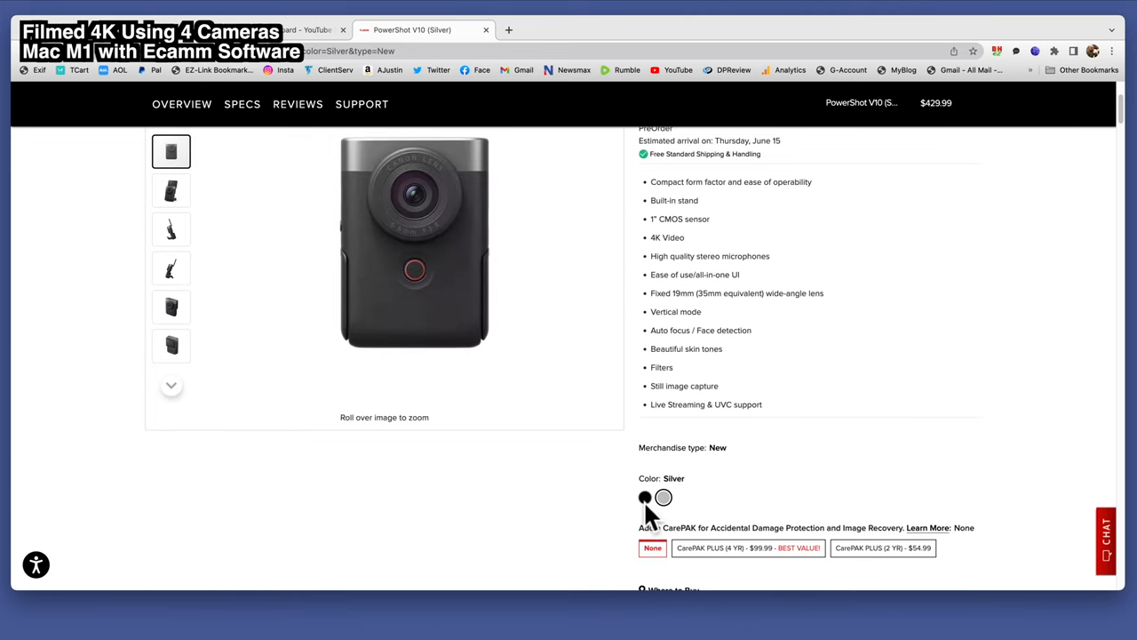
left_click(642, 498)
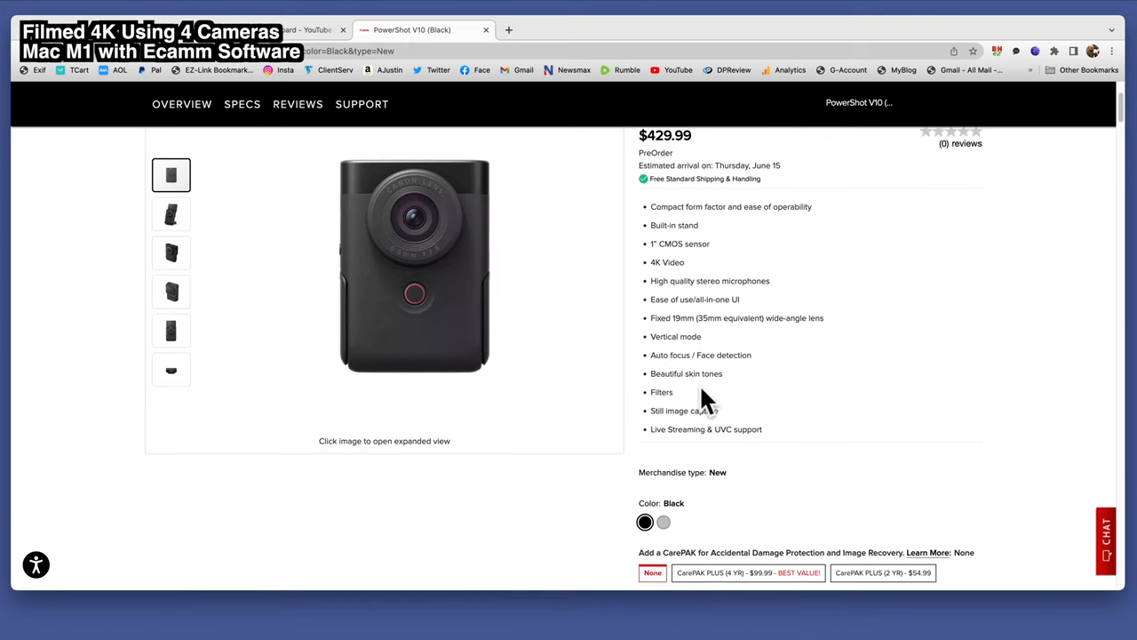
scroll("up", 3)
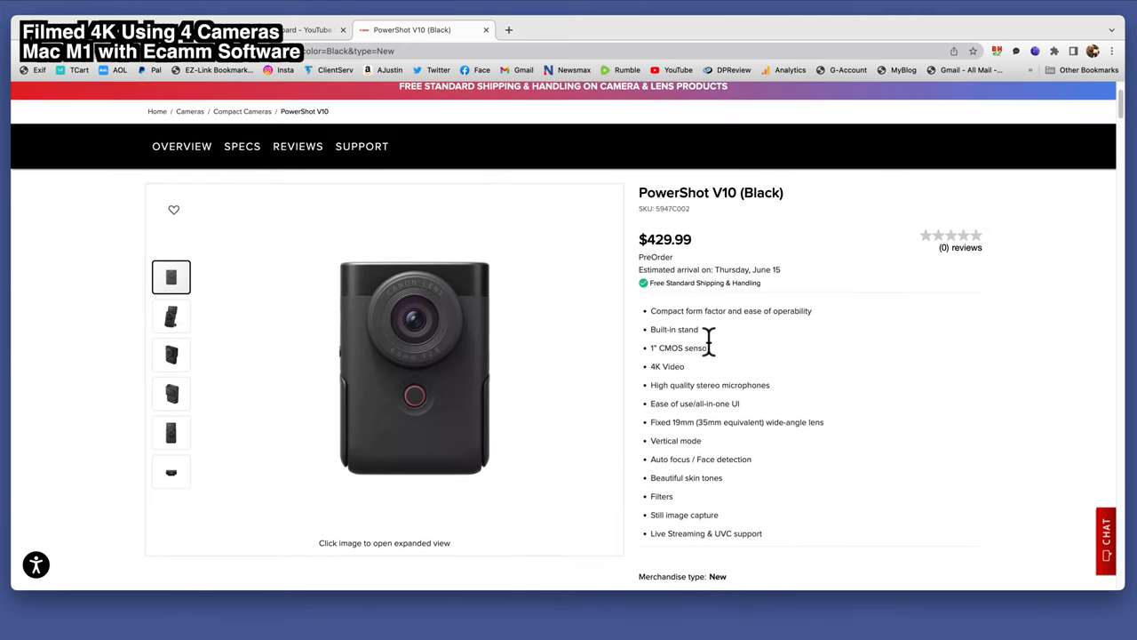
mouse_move(732, 351)
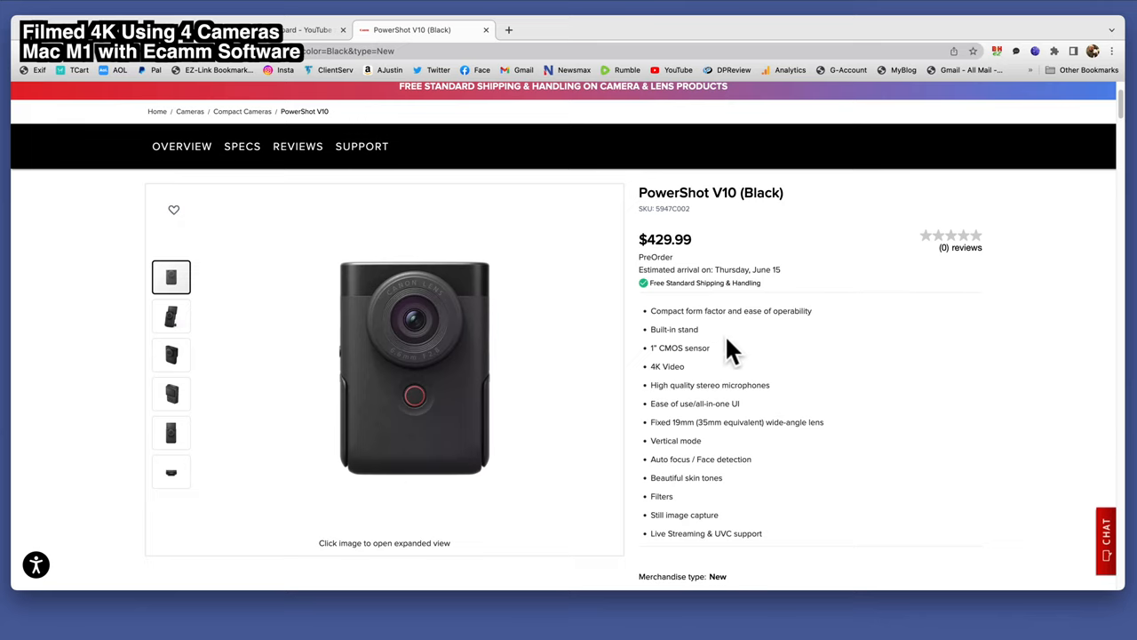
mouse_move(171, 318)
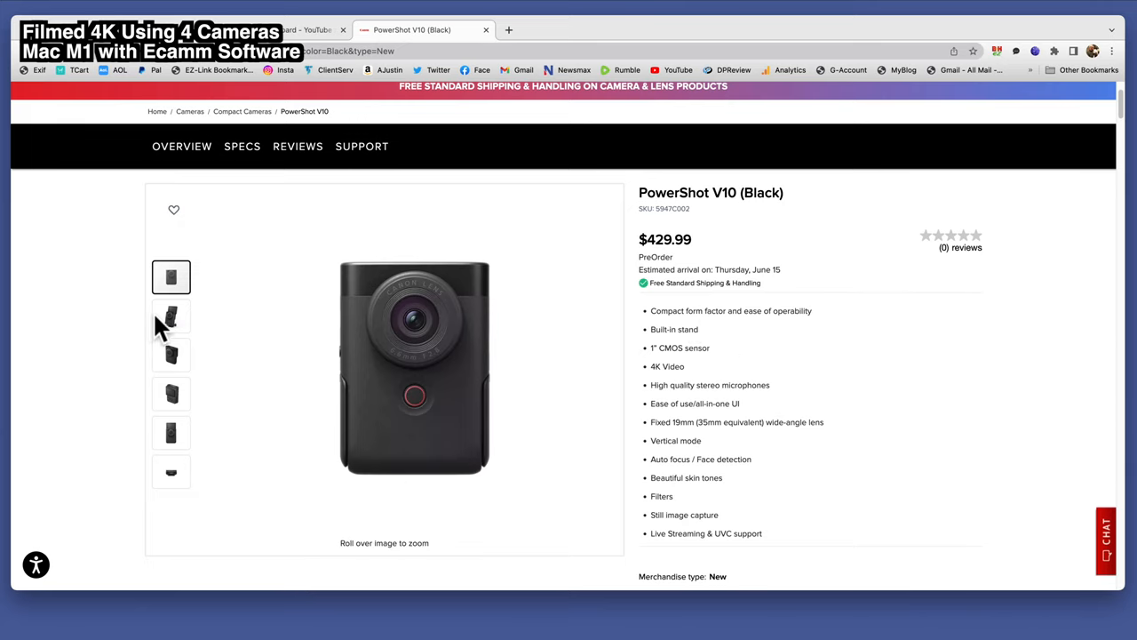
View the gallery photos of the tilted screen, rear controls and screen flipped up above the lens.
left_click(171, 317)
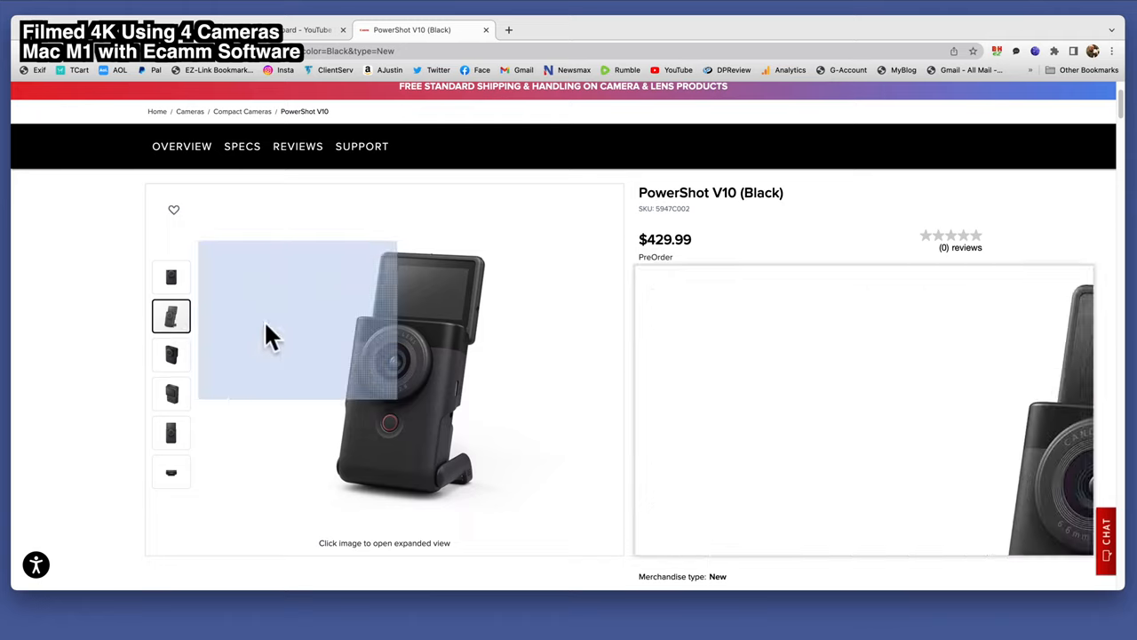
mouse_move(380, 452)
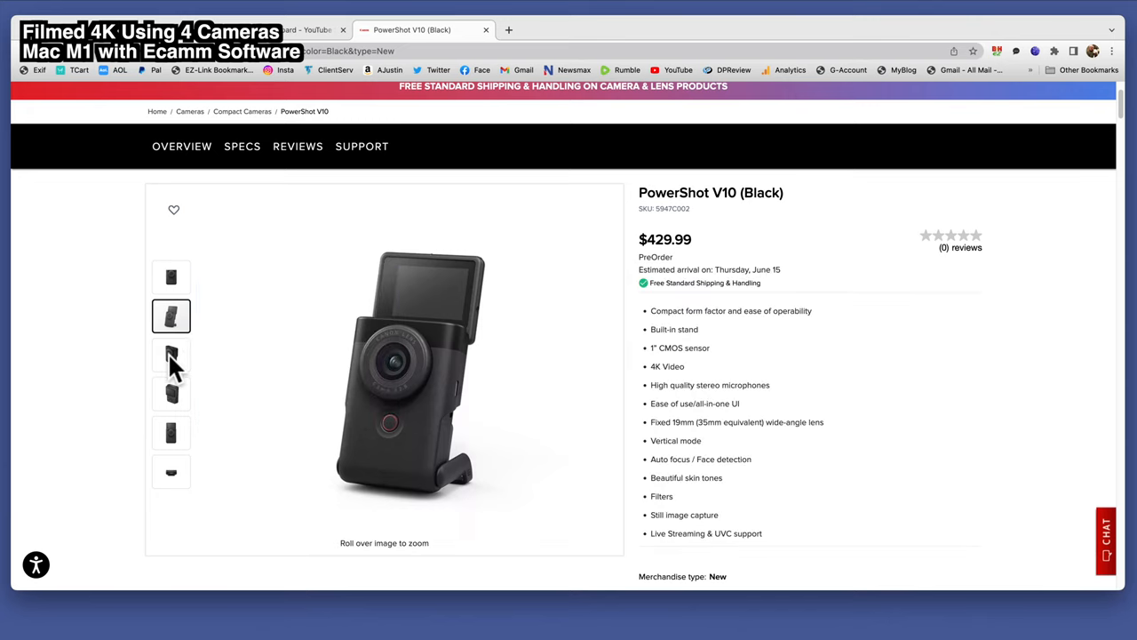
left_click(171, 355)
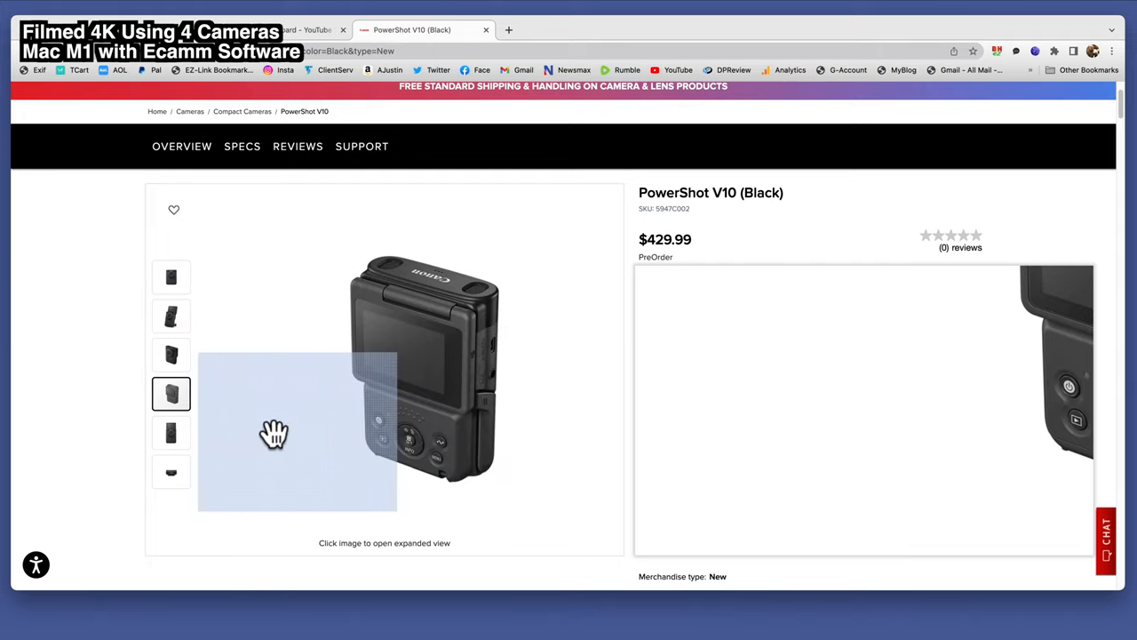
left_click(171, 433)
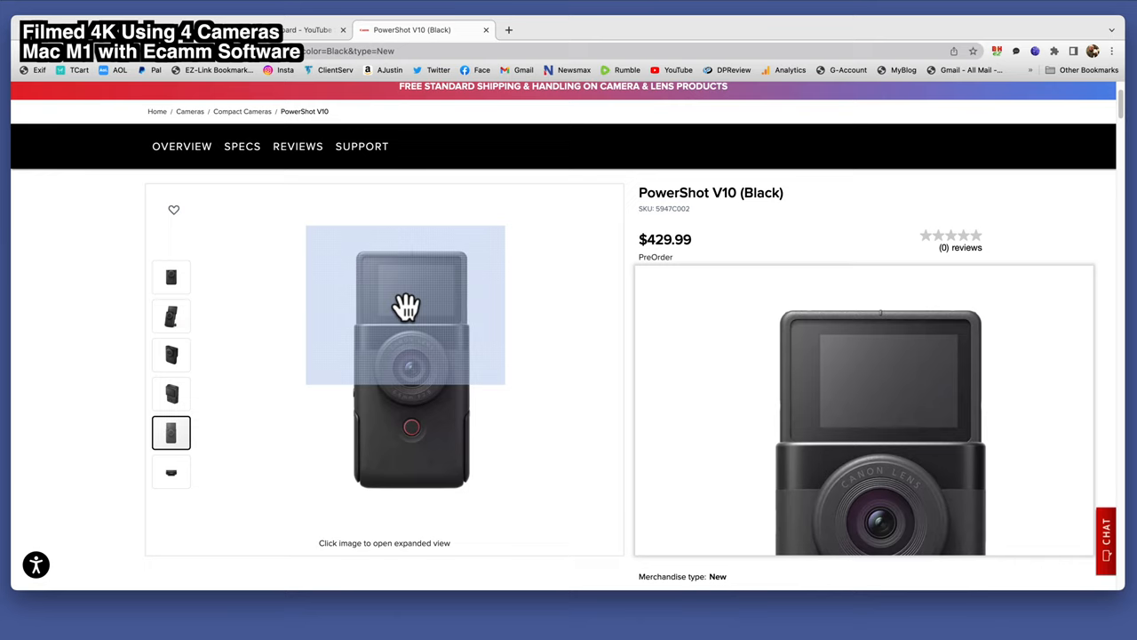
mouse_move(334, 345)
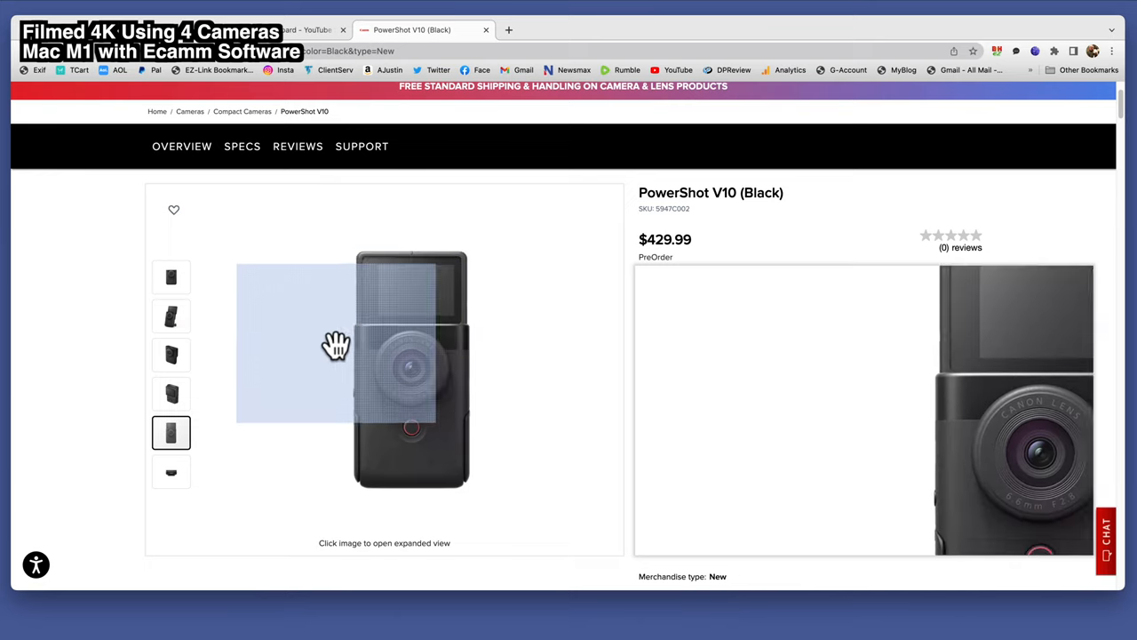
View the last gallery image, a top-down shot of the camera with the Canon logo.
left_click(171, 471)
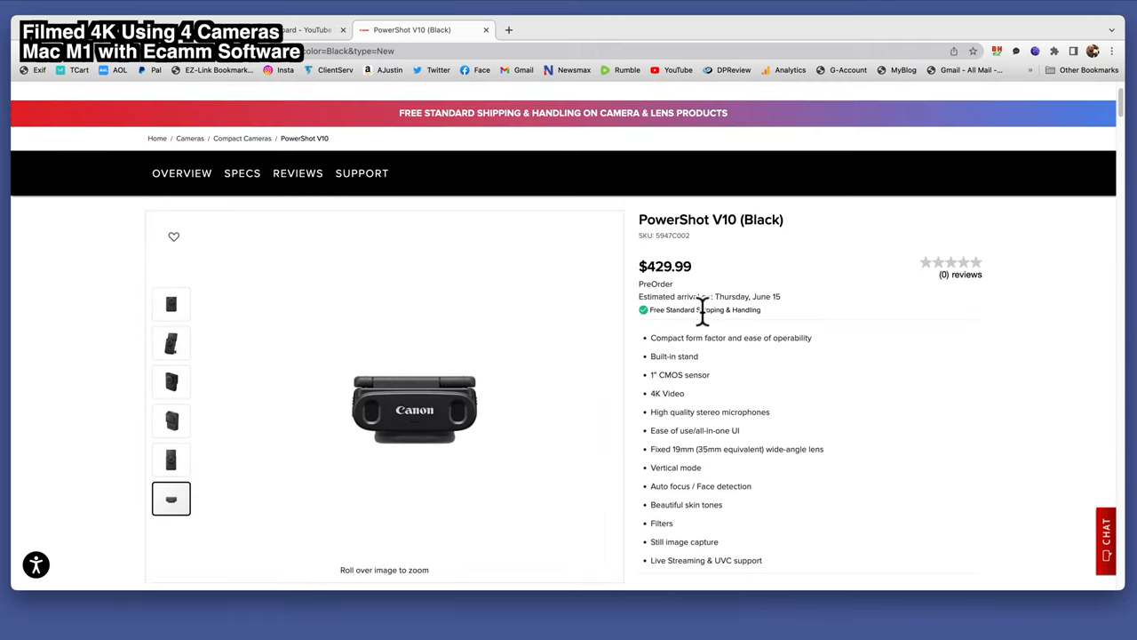
mouse_move(690, 411)
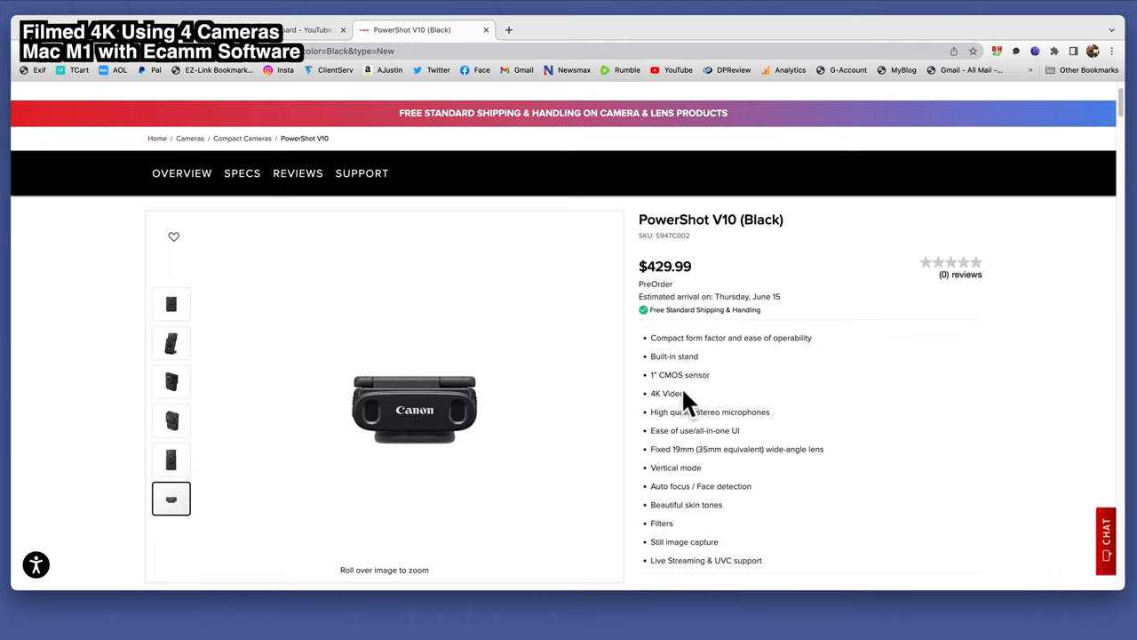
mouse_move(693, 395)
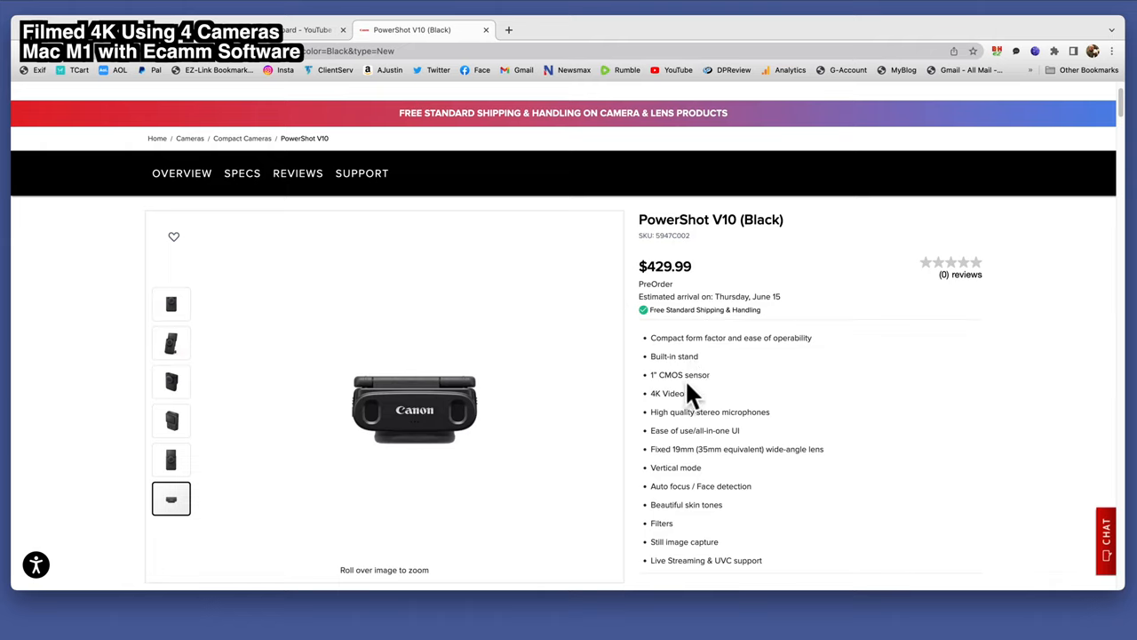
mouse_move(693, 380)
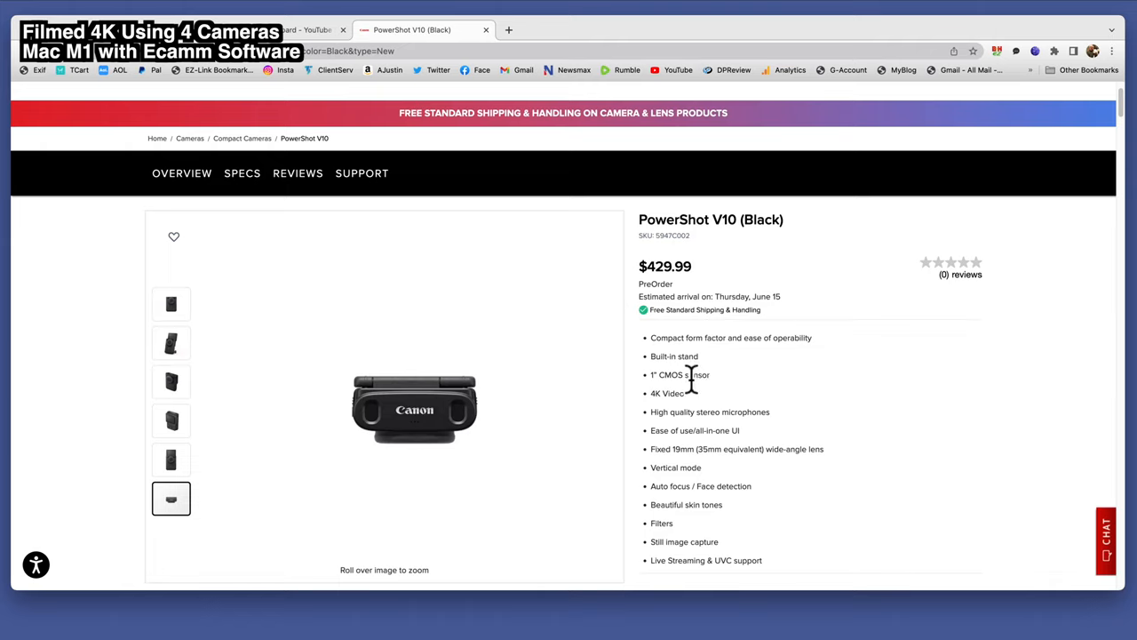
mouse_move(700, 382)
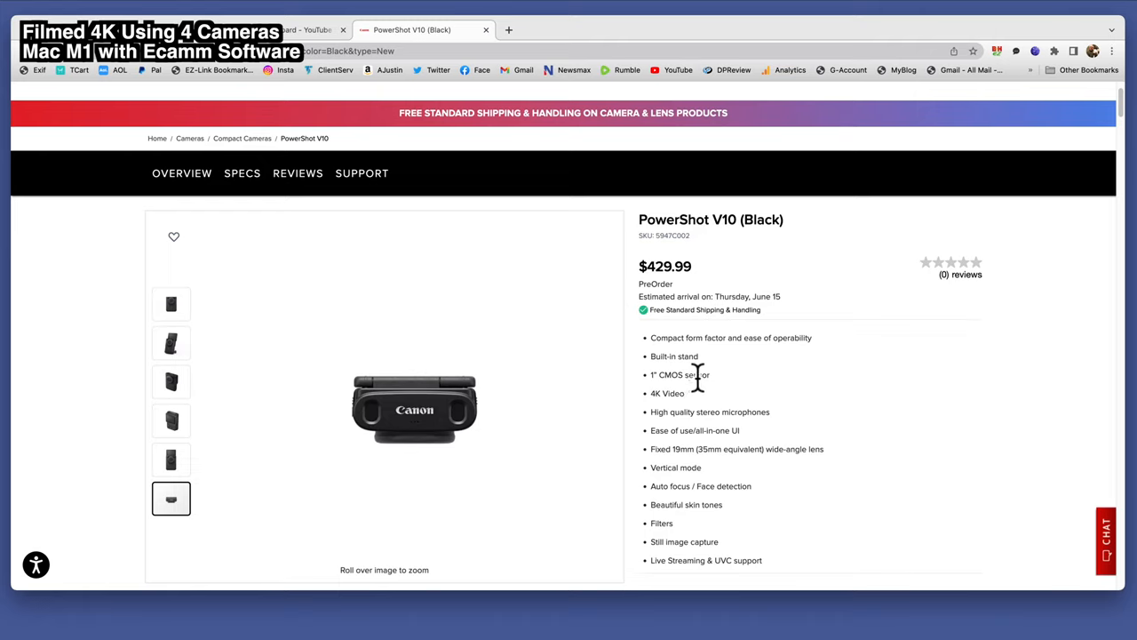
mouse_move(704, 400)
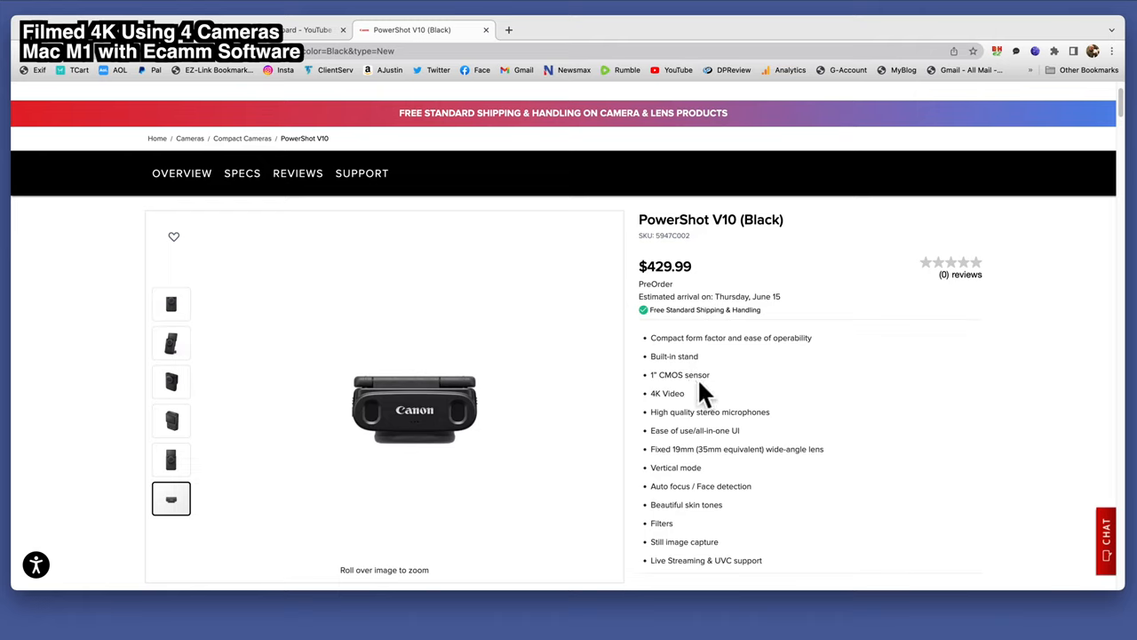
mouse_move(686, 412)
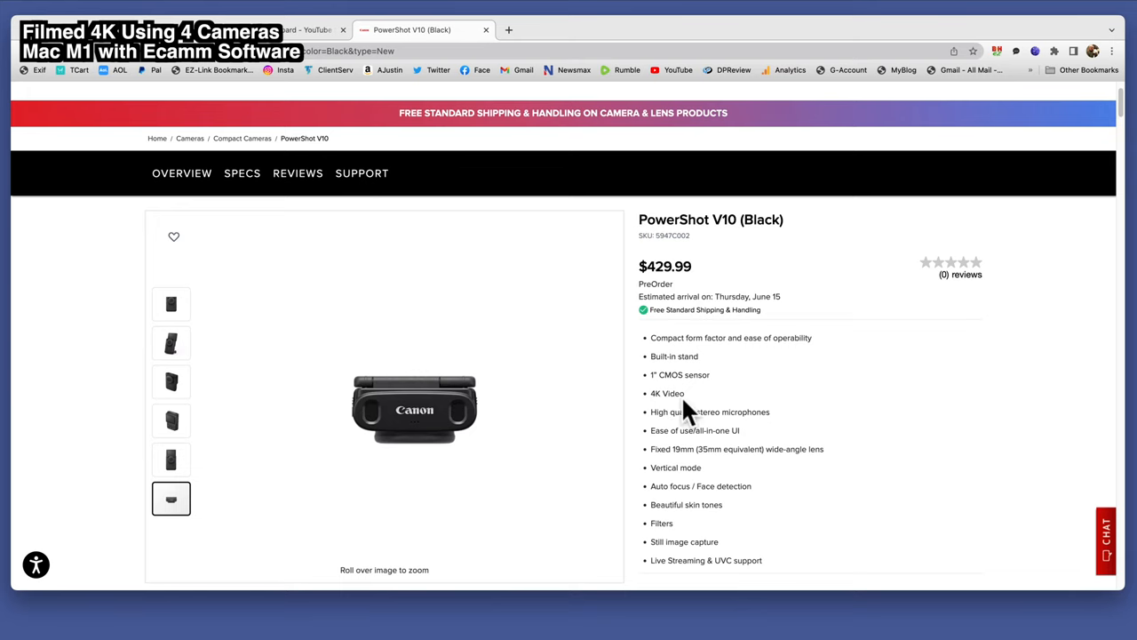
scroll("down", 3)
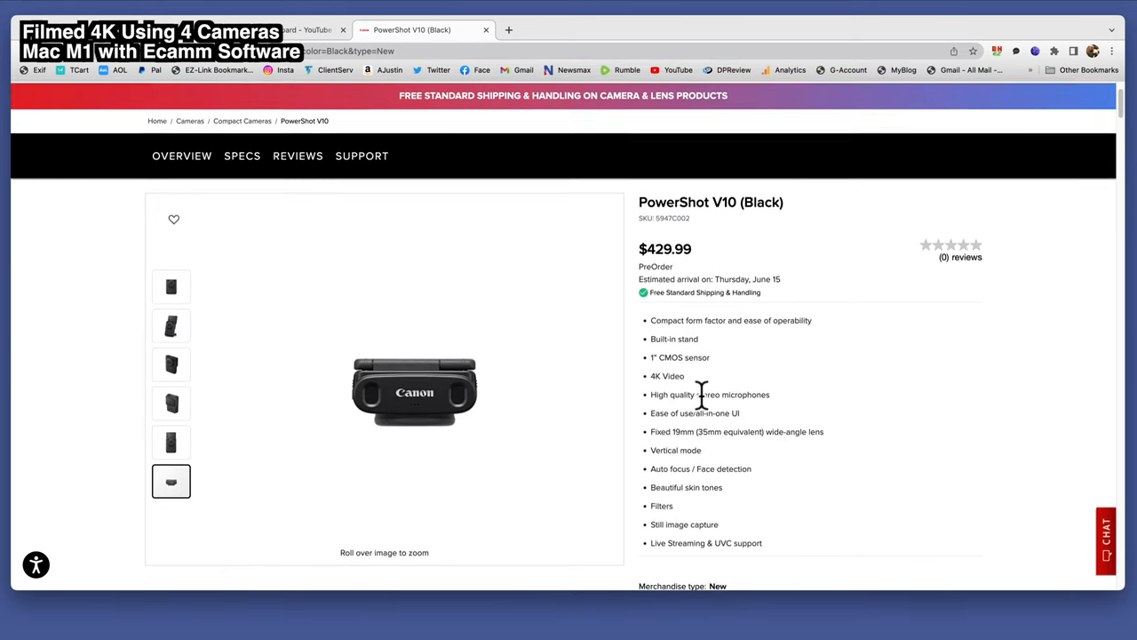
scroll("down", 3)
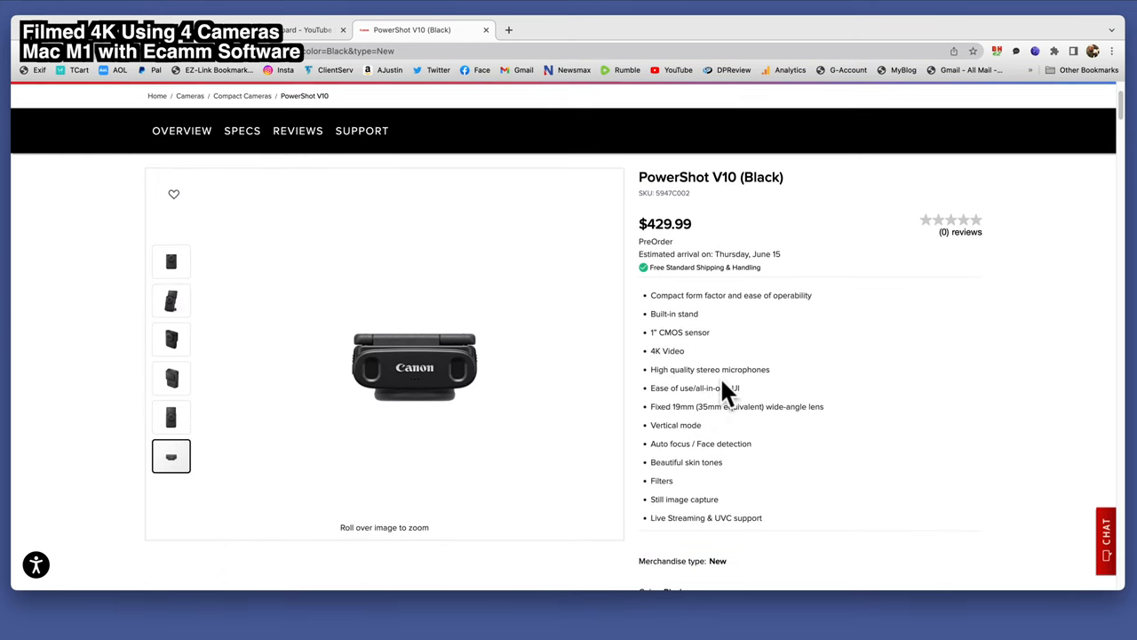
mouse_move(760, 408)
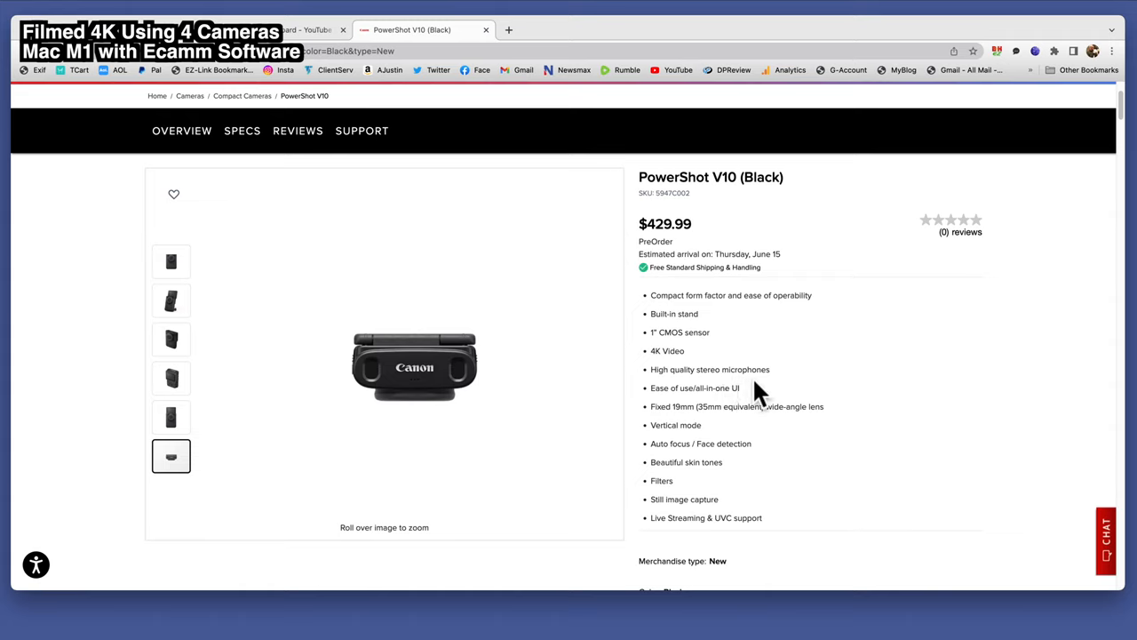
mouse_move(420, 406)
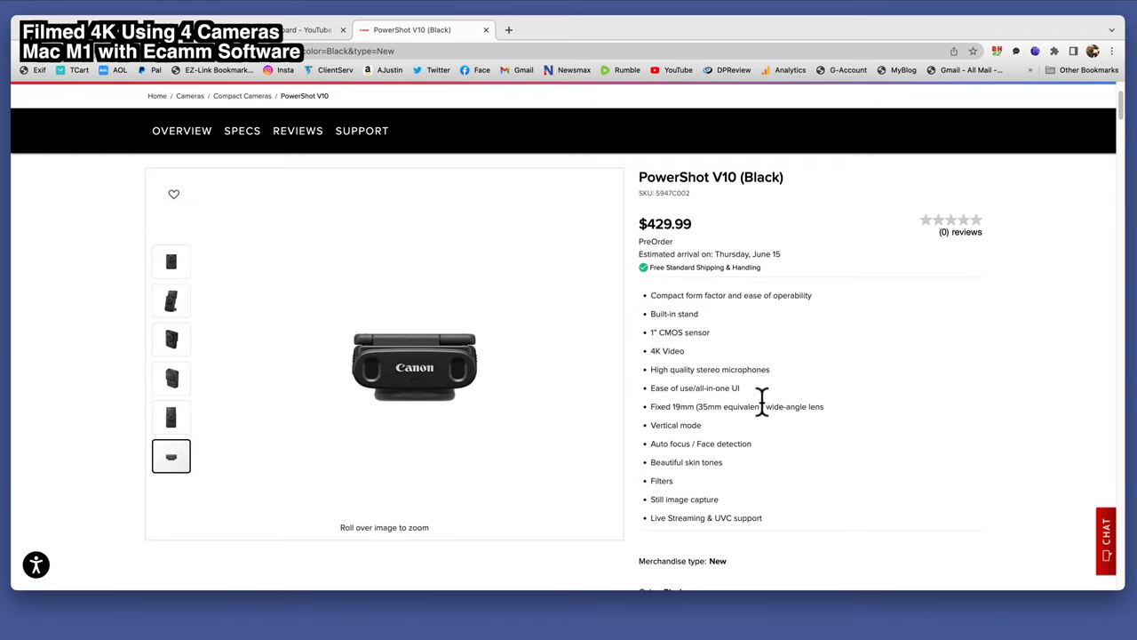
mouse_move(773, 418)
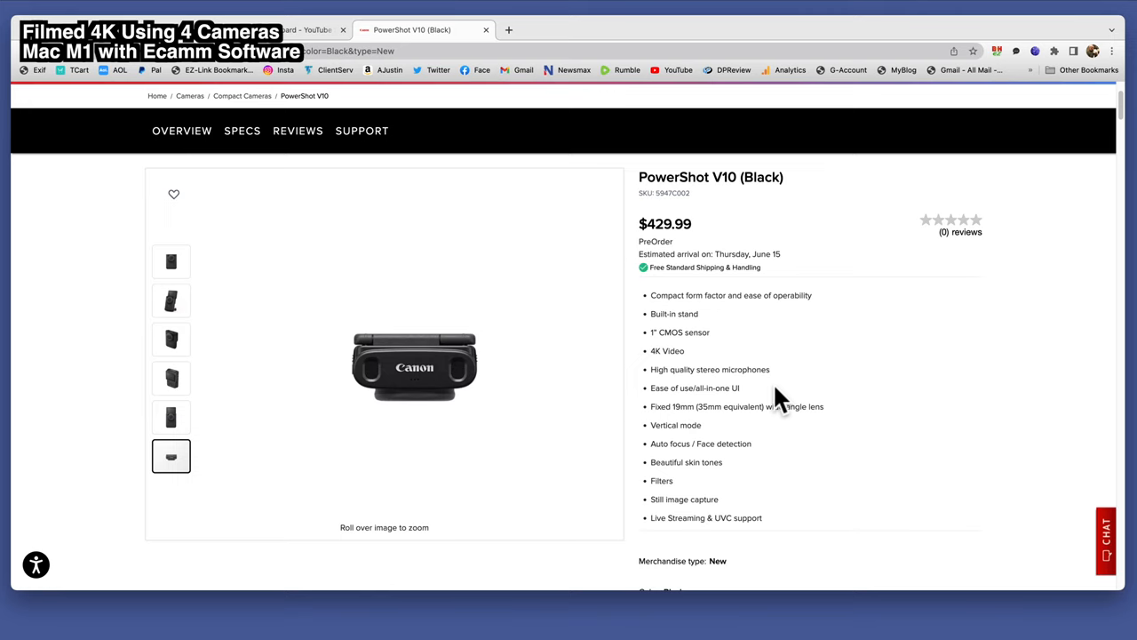
scroll("down", 3)
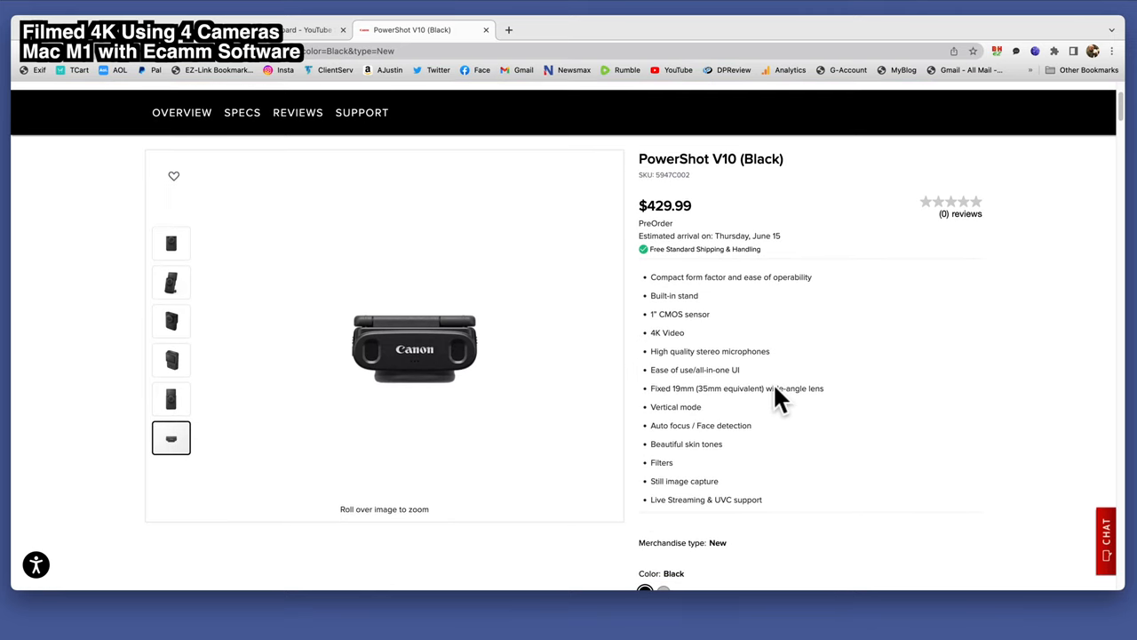
scroll("down", 3)
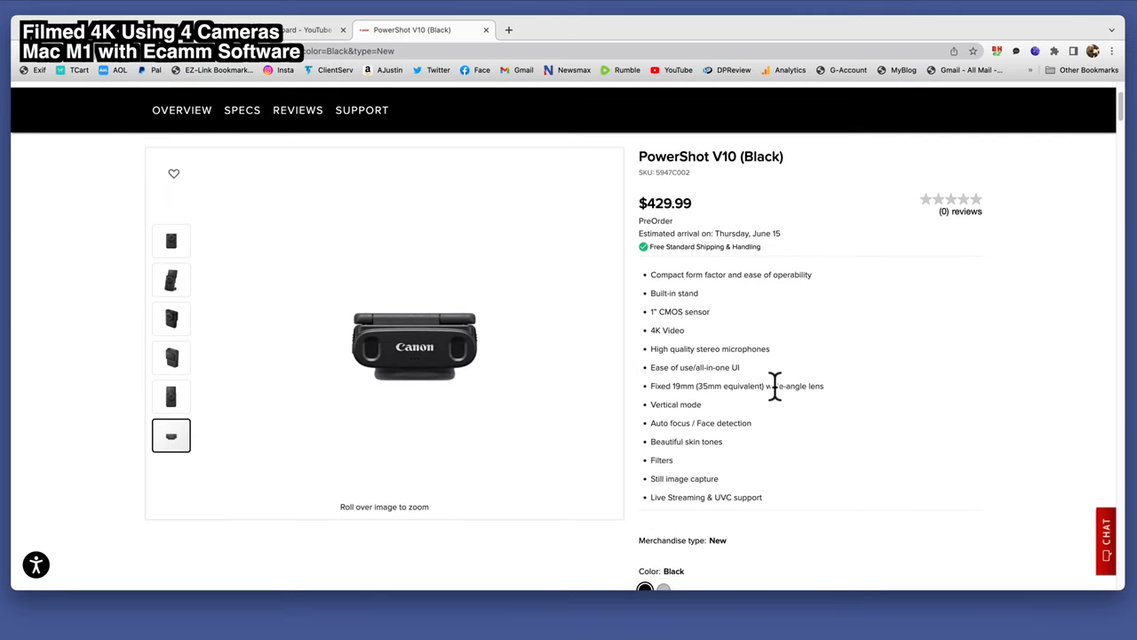
mouse_move(785, 416)
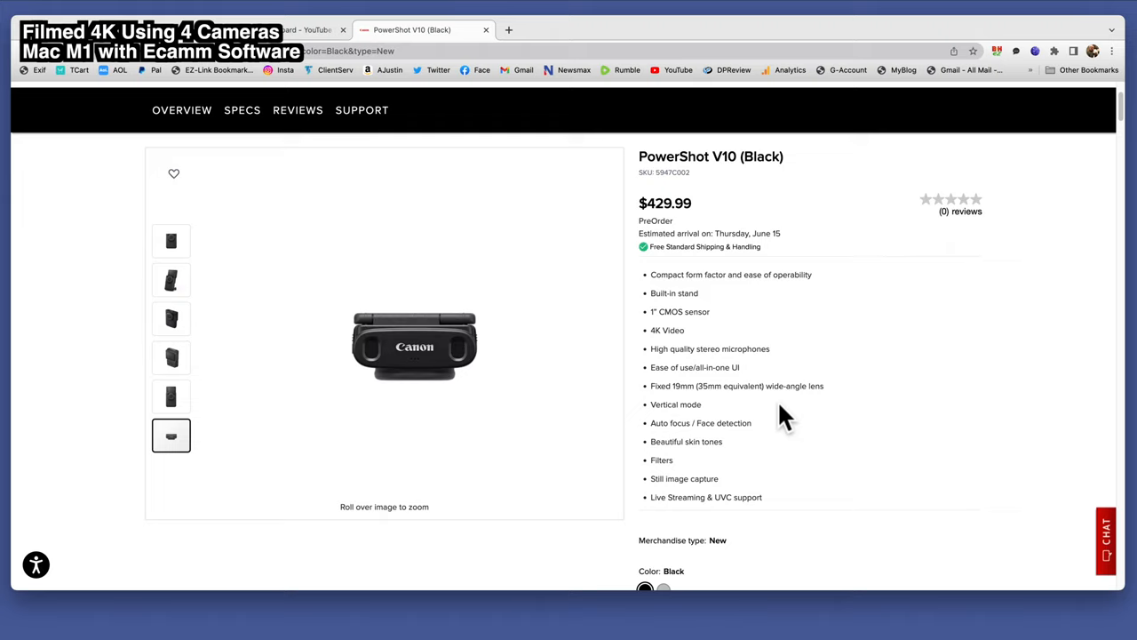
mouse_move(755, 425)
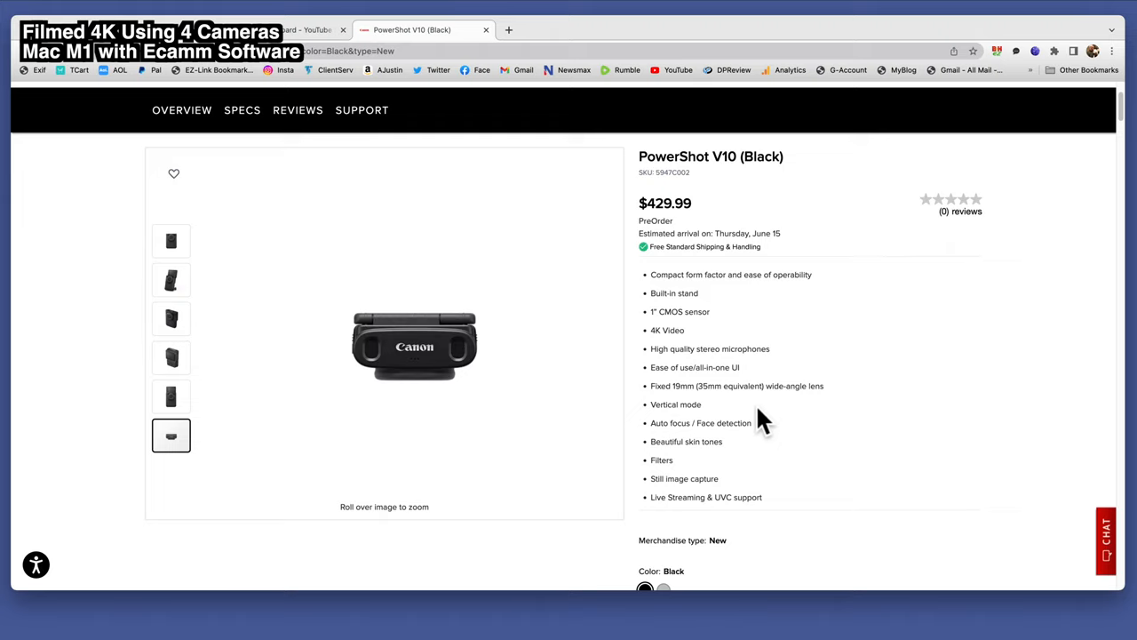
mouse_move(702, 432)
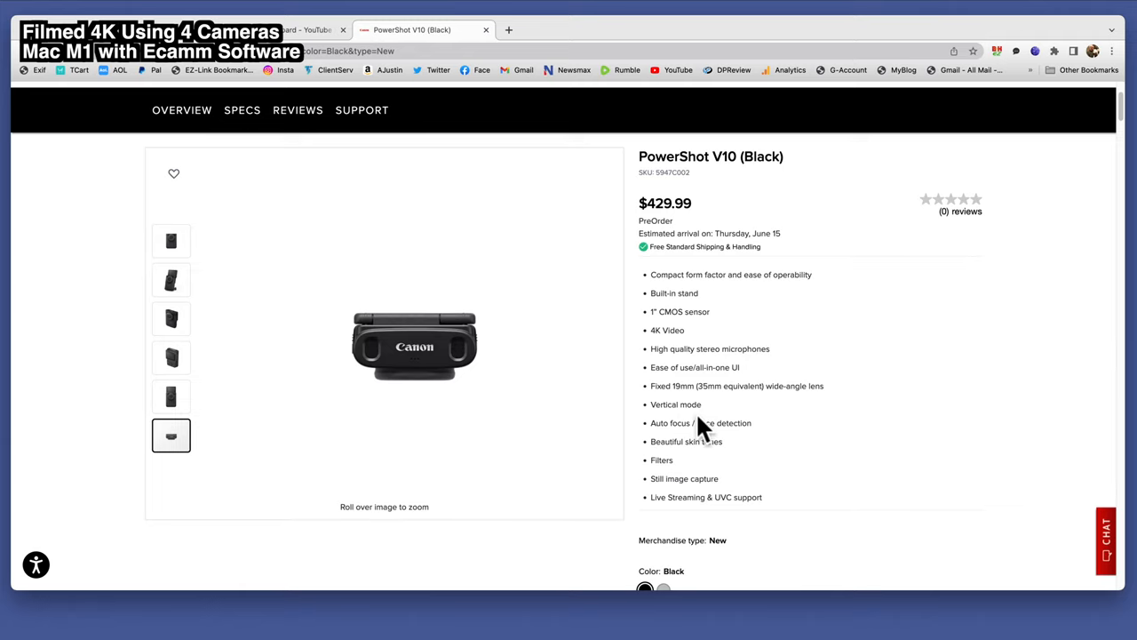
mouse_move(745, 416)
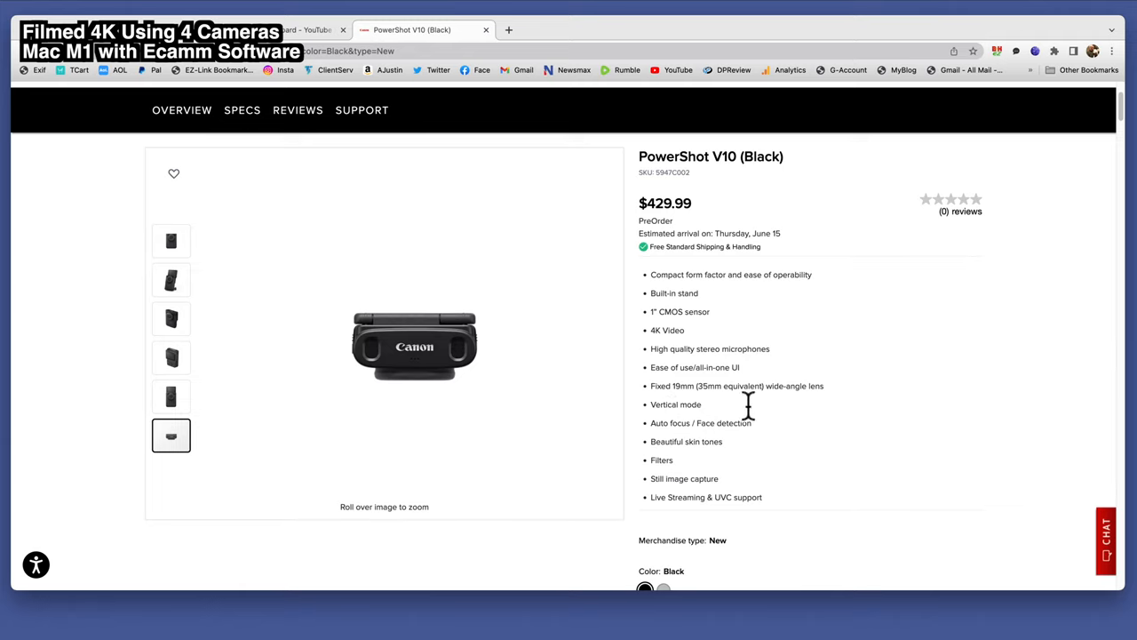
scroll("down", 3)
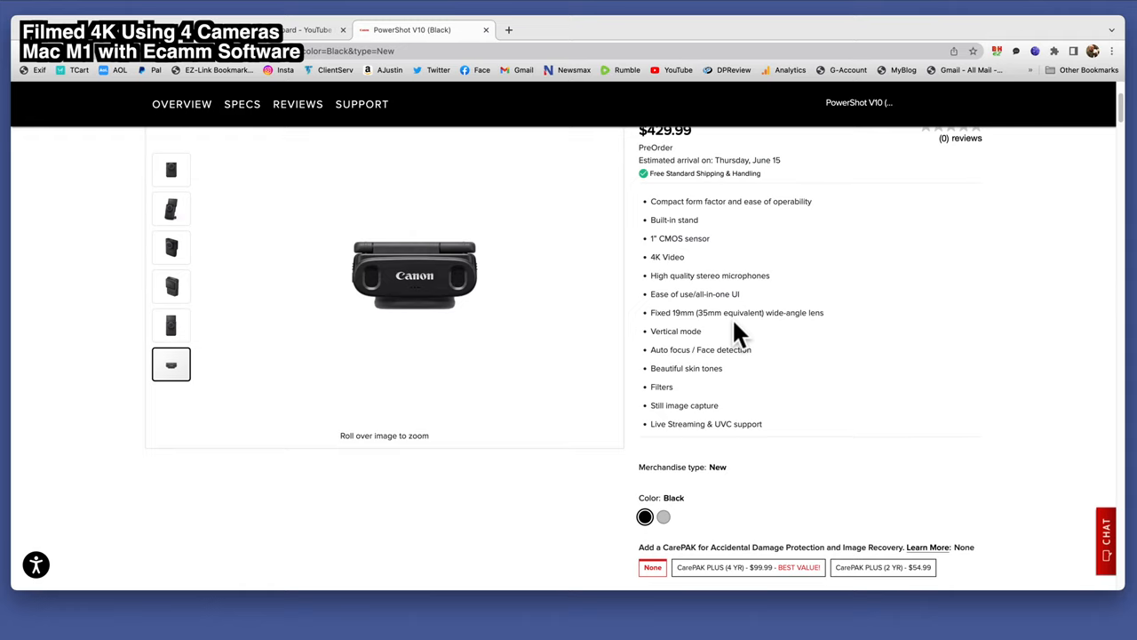
mouse_move(755, 371)
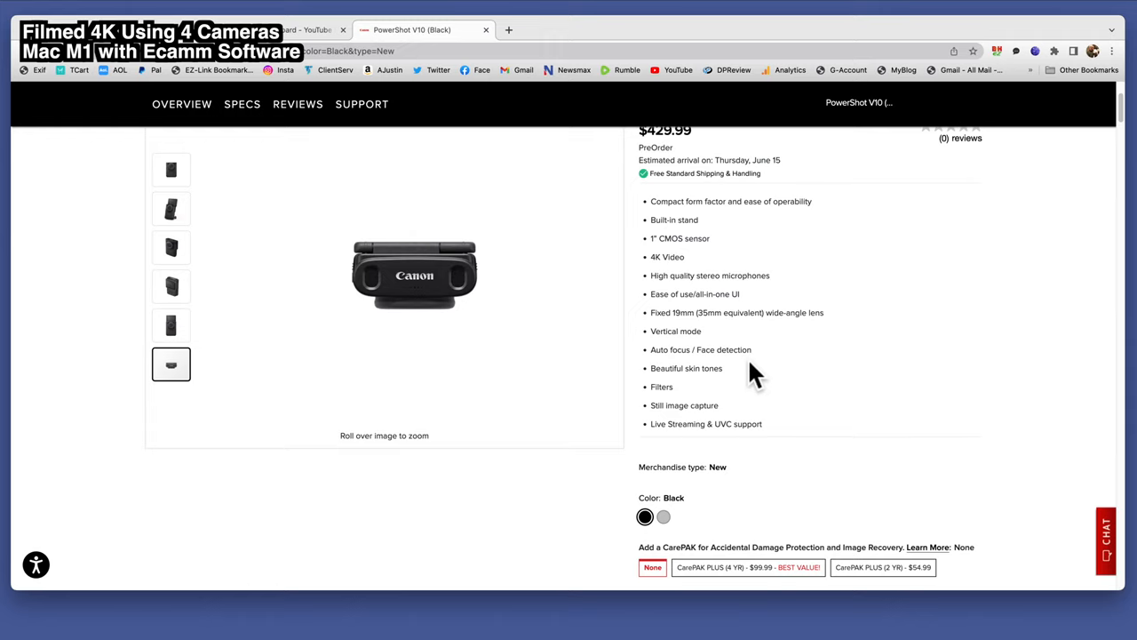
mouse_move(743, 386)
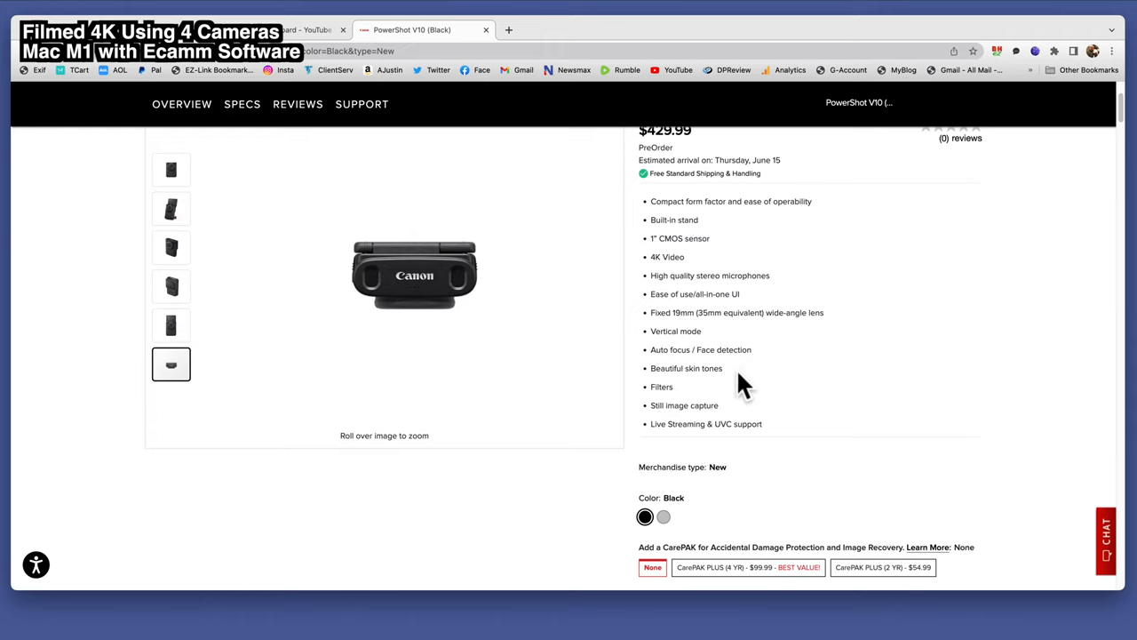
mouse_move(733, 391)
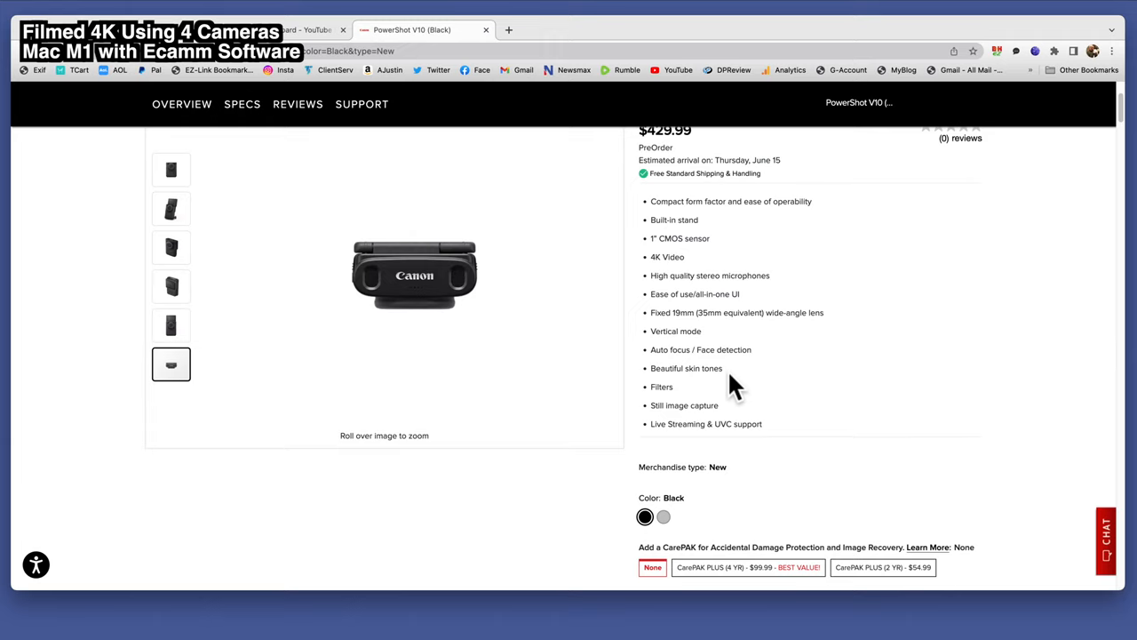
mouse_move(662, 391)
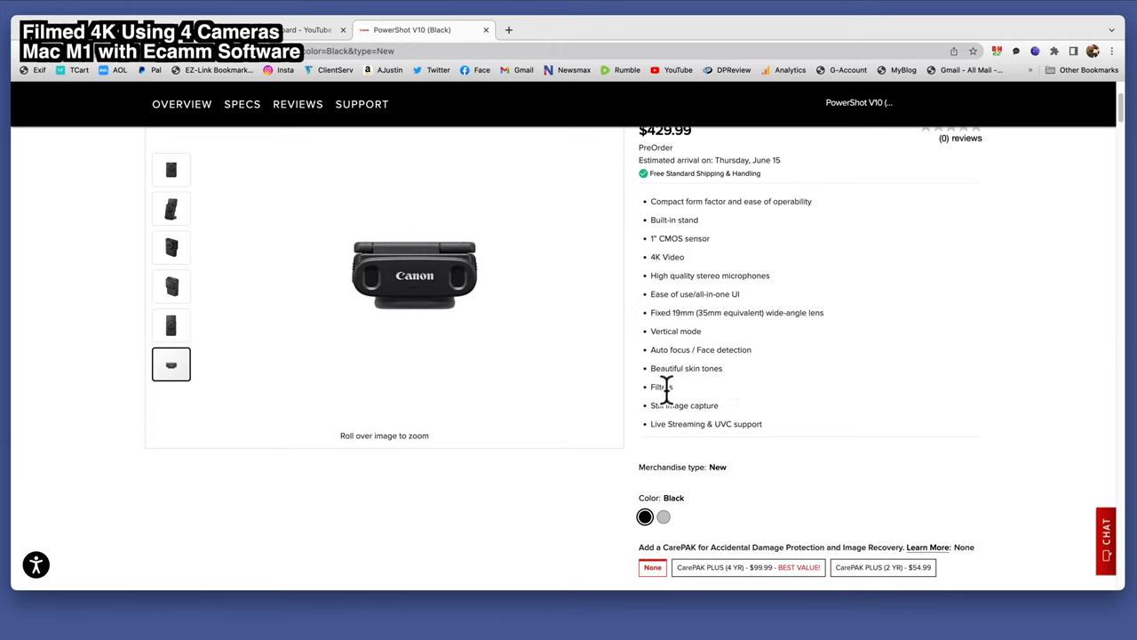
mouse_move(661, 395)
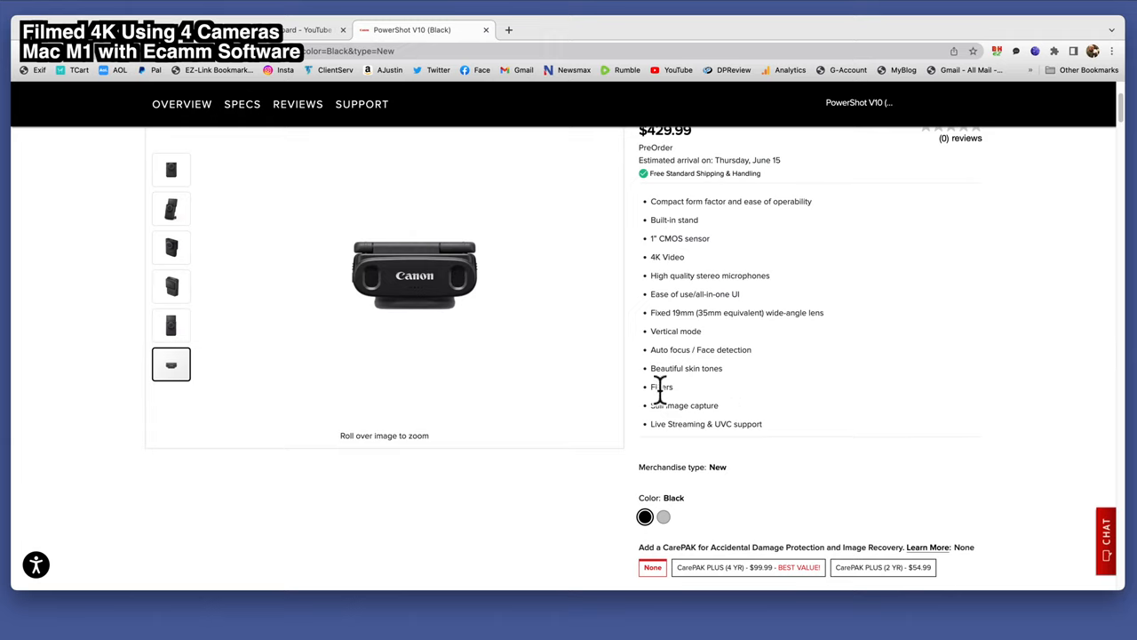
double_click(661, 387)
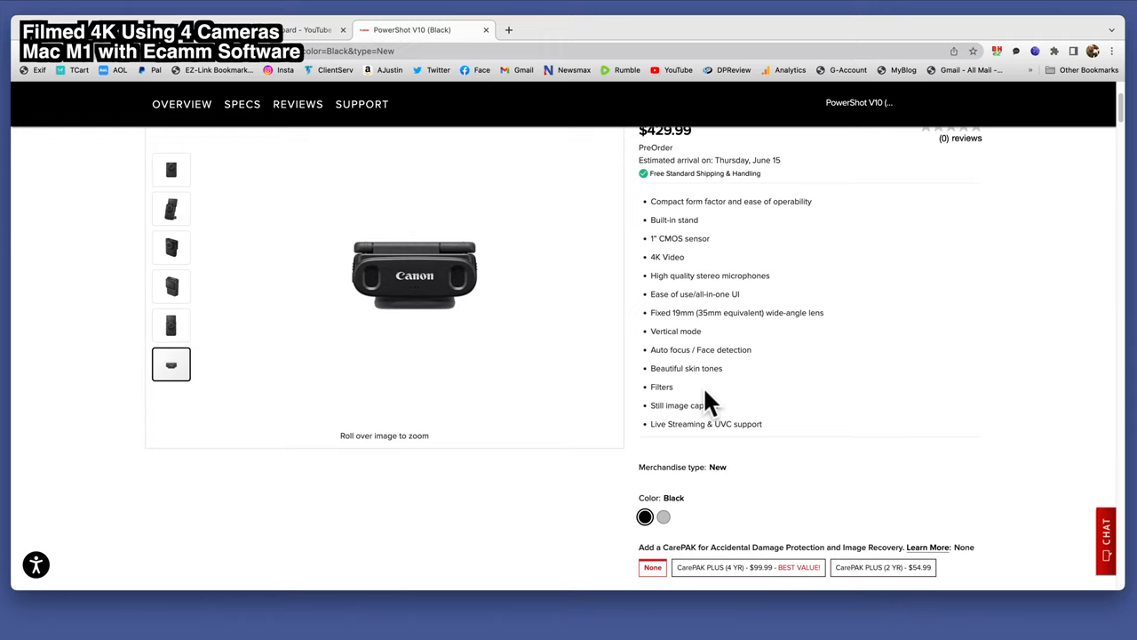
mouse_move(604, 366)
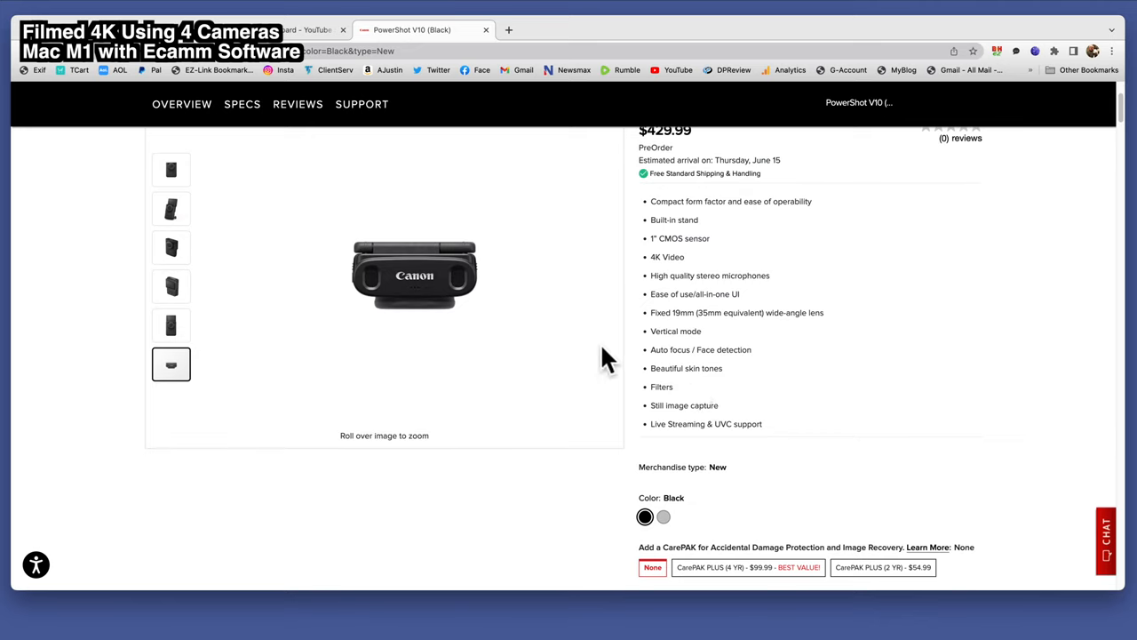
View the gallery photo of the camera's front with its screen raised on the stand.
left_click(171, 327)
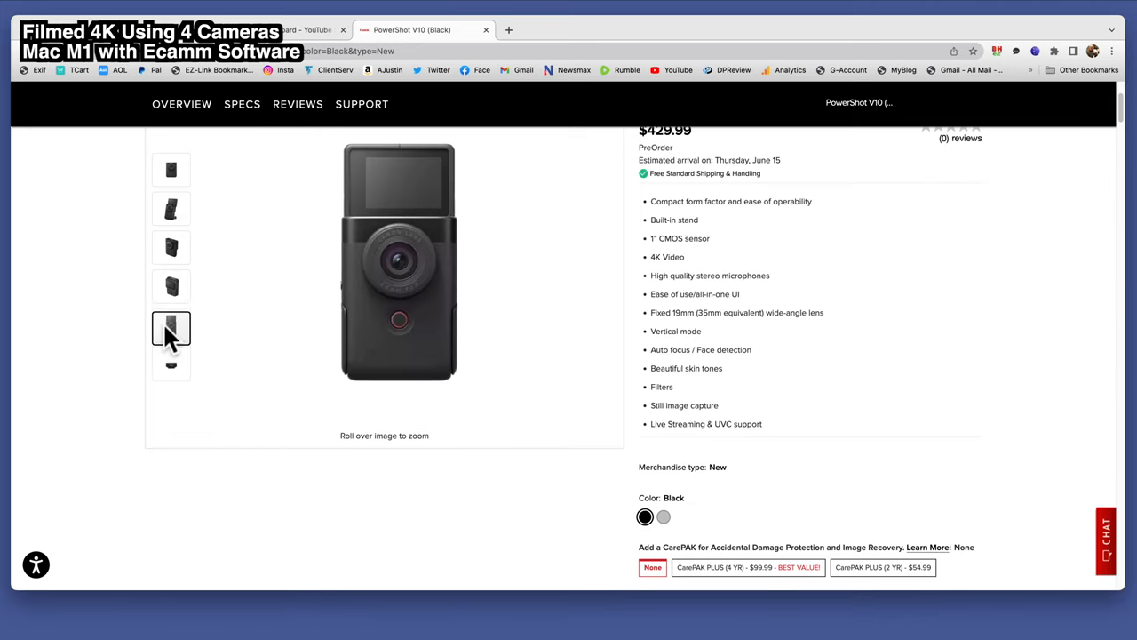
mouse_move(476, 380)
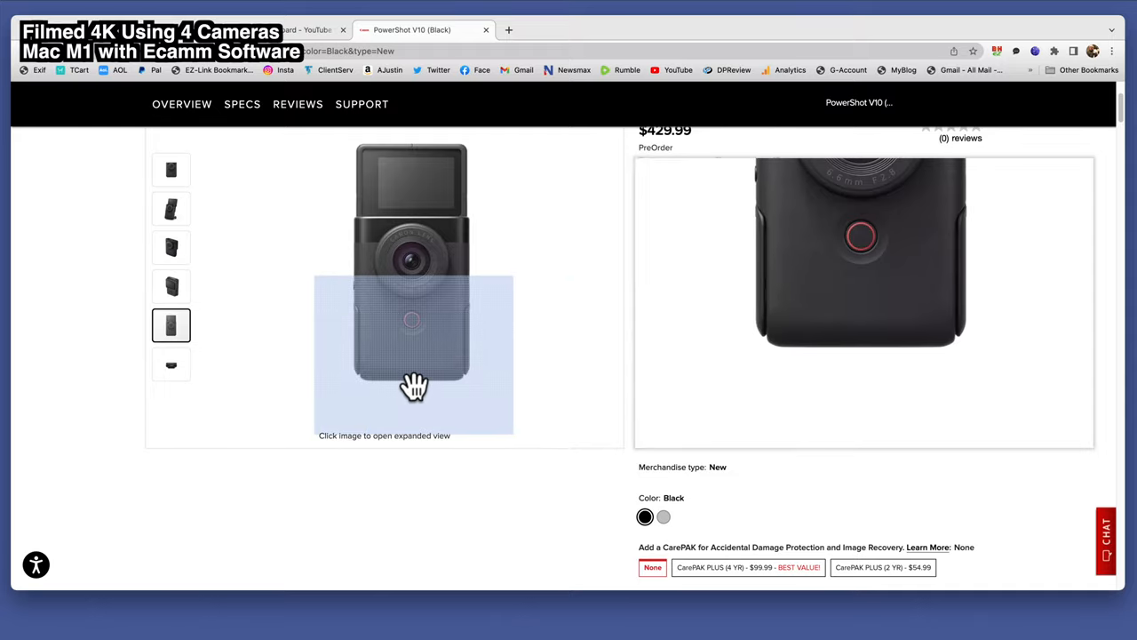
mouse_move(171, 211)
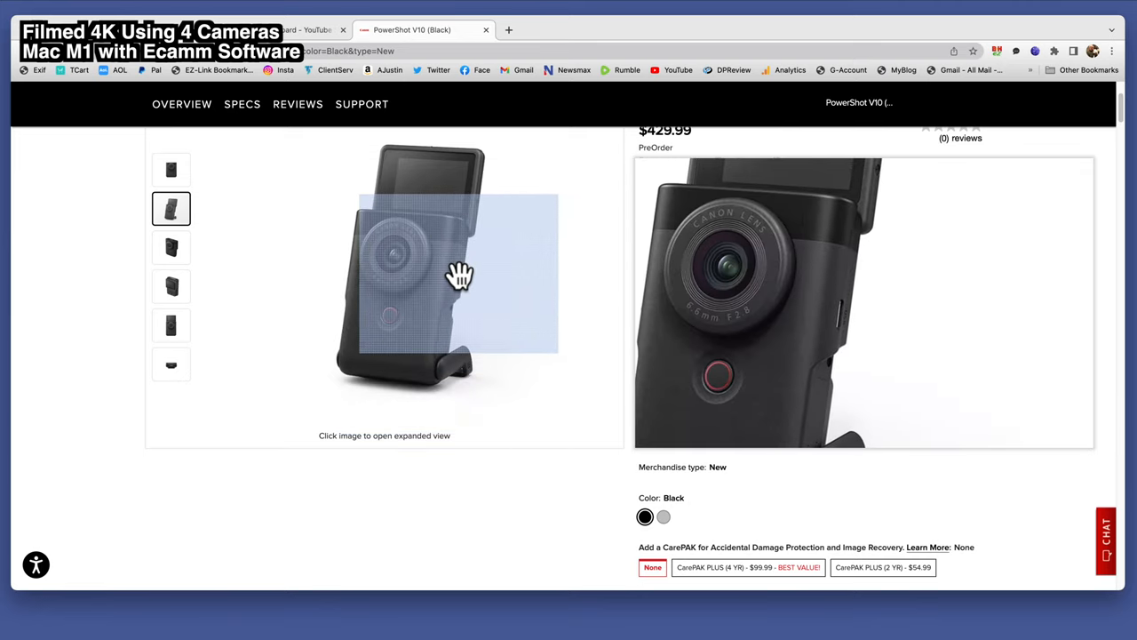
mouse_move(732, 471)
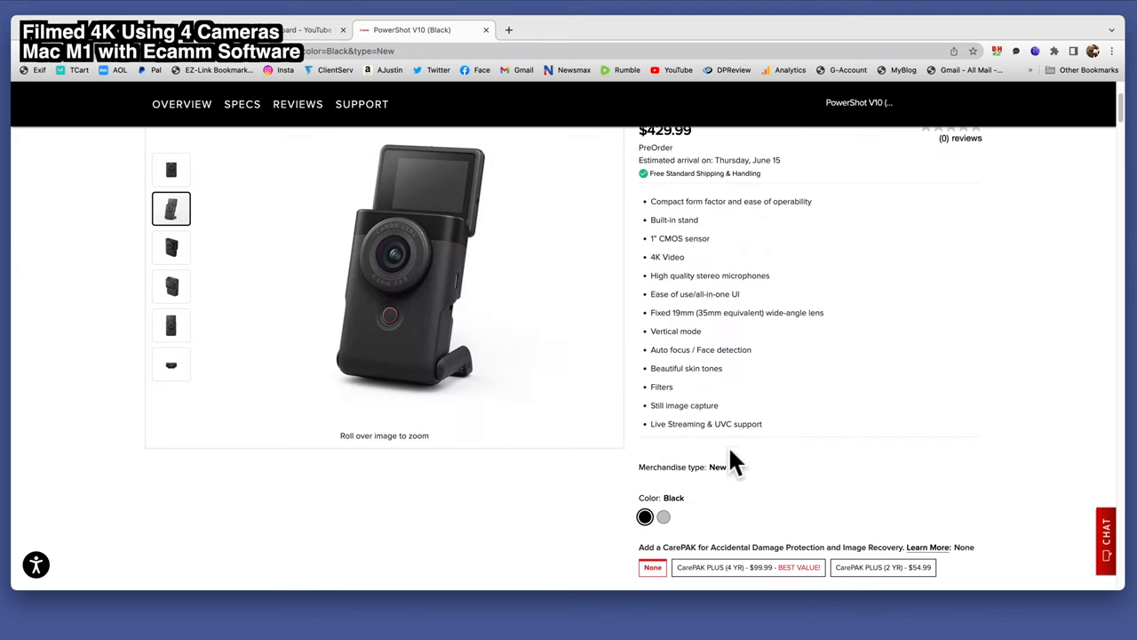
mouse_move(842, 474)
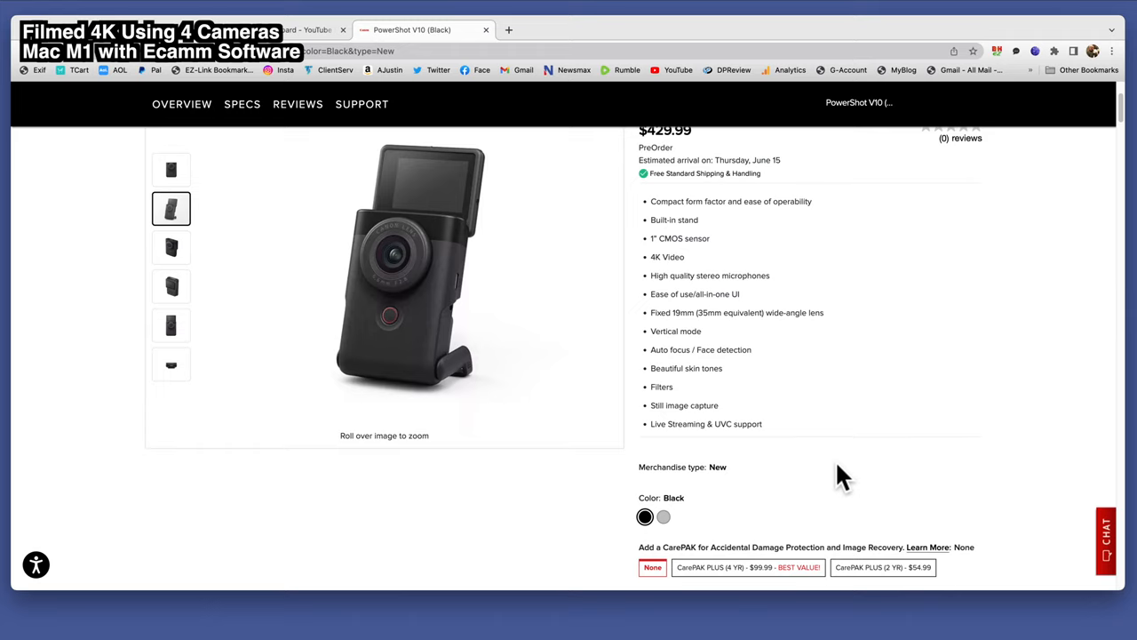
mouse_move(746, 619)
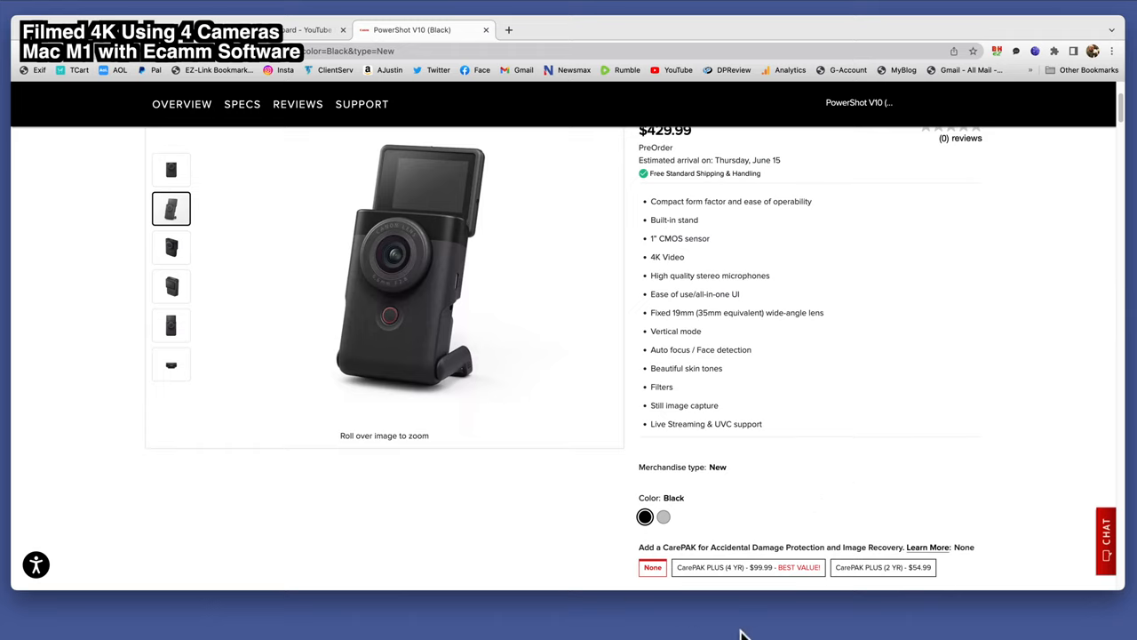